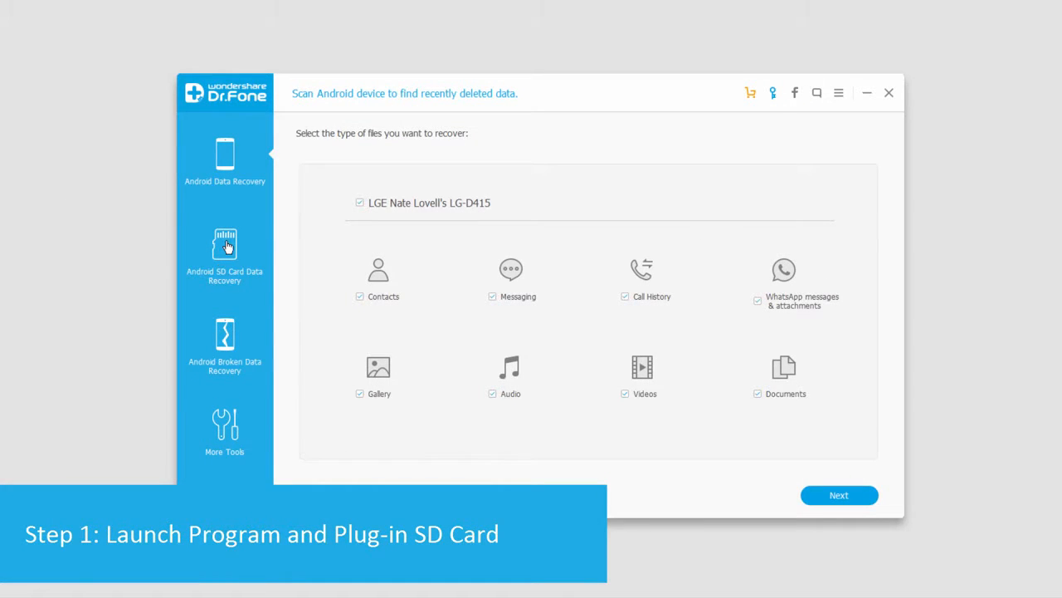
Start Android SD card recovery and select the UNTITLED (H:) drive for scanning.
{"action": "left_click", "coordinate": [224, 253]}
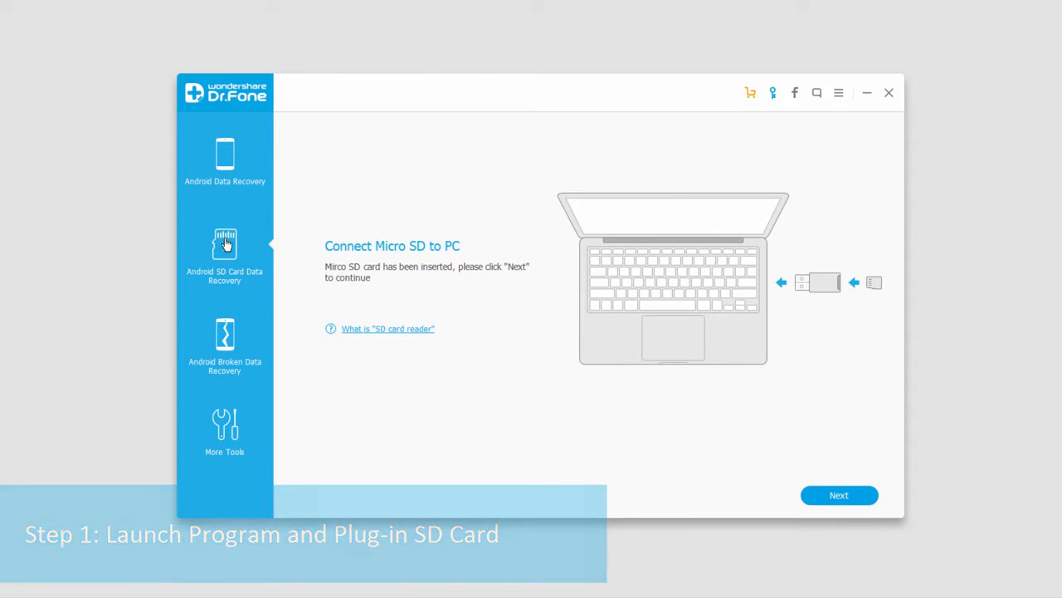
{"action": "left_click", "coordinate": [838, 495]}
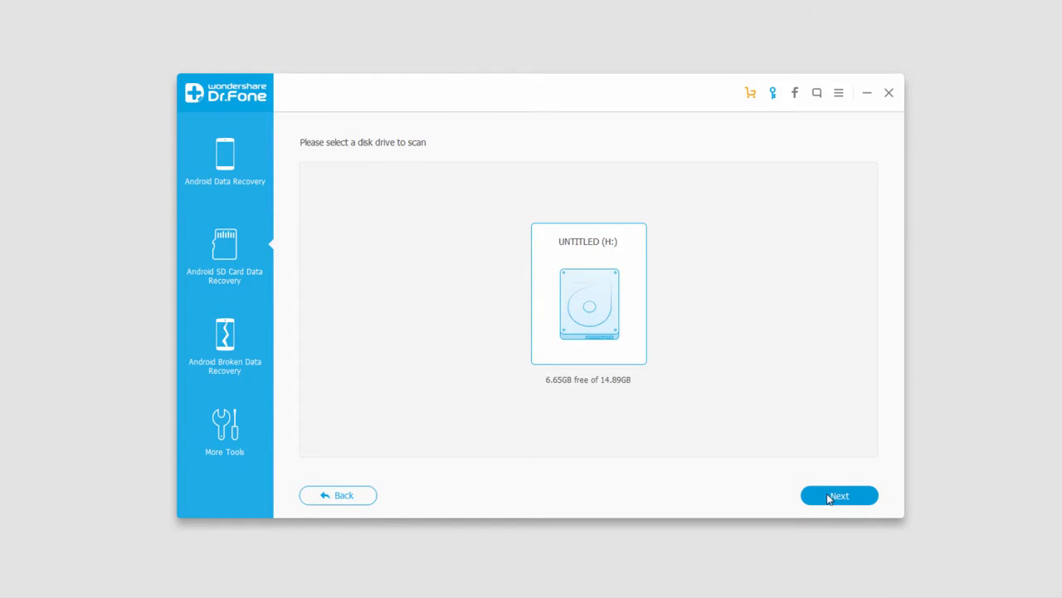
{"action": "left_click", "coordinate": [838, 495]}
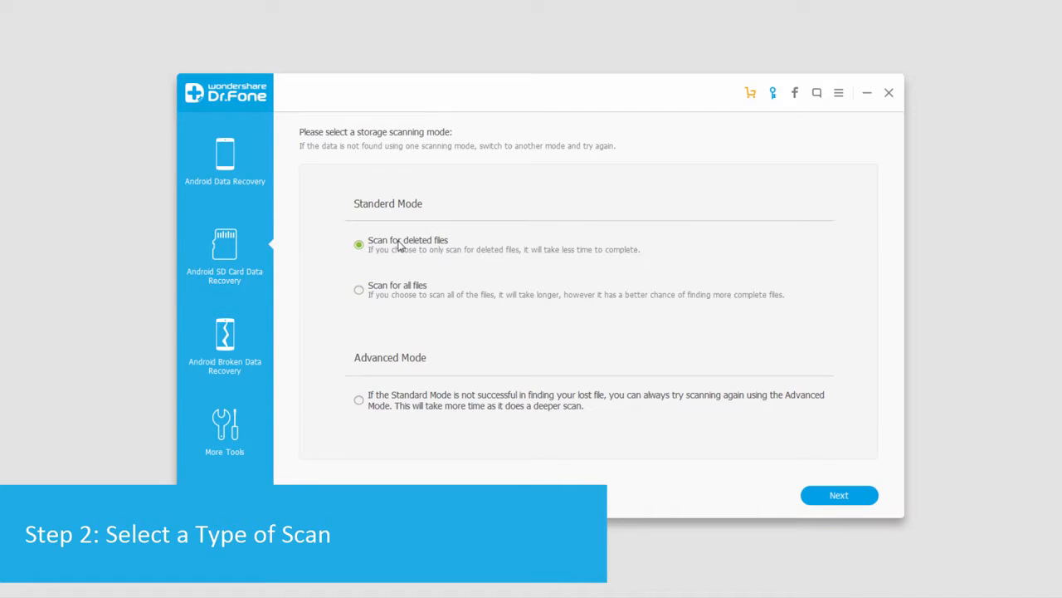
{"action": "mouse_move", "coordinate": [406, 250]}
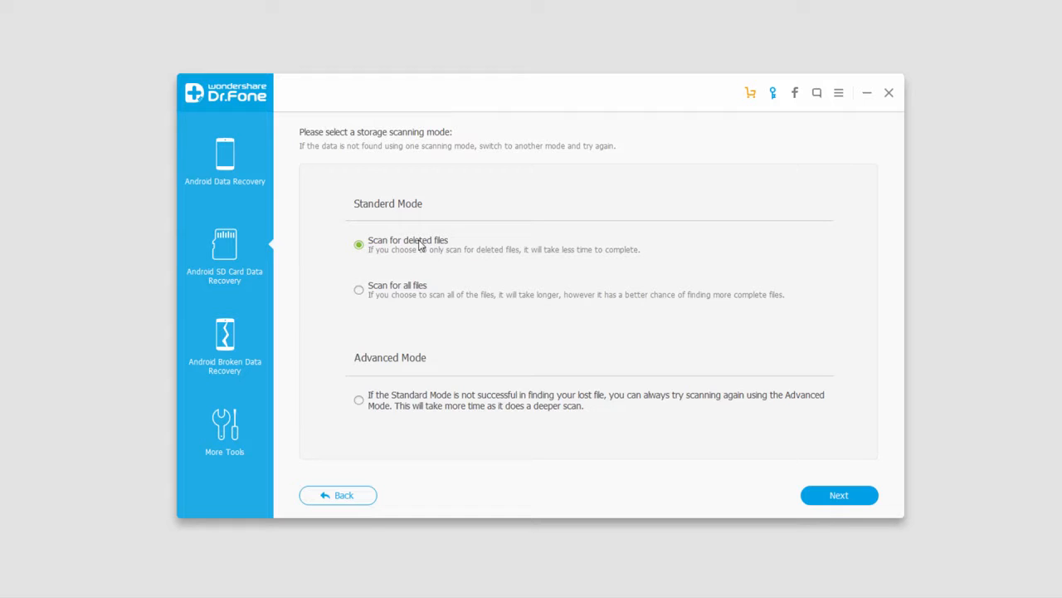
Scan the card for deleted files, view the Gallery photos, and recover the checked ones.
{"action": "left_click", "coordinate": [838, 494]}
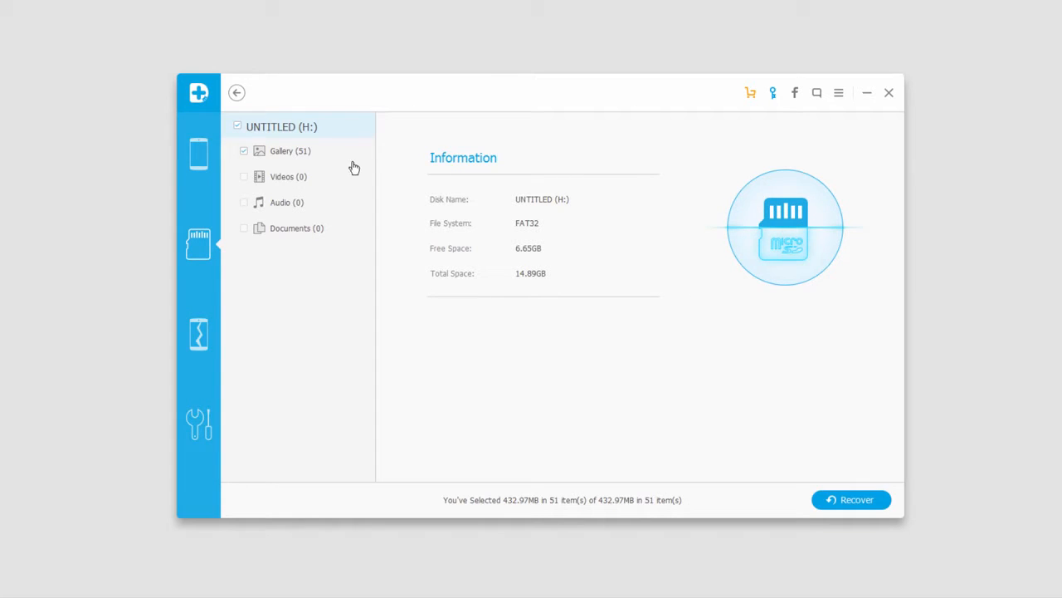
{"action": "left_click", "coordinate": [290, 150]}
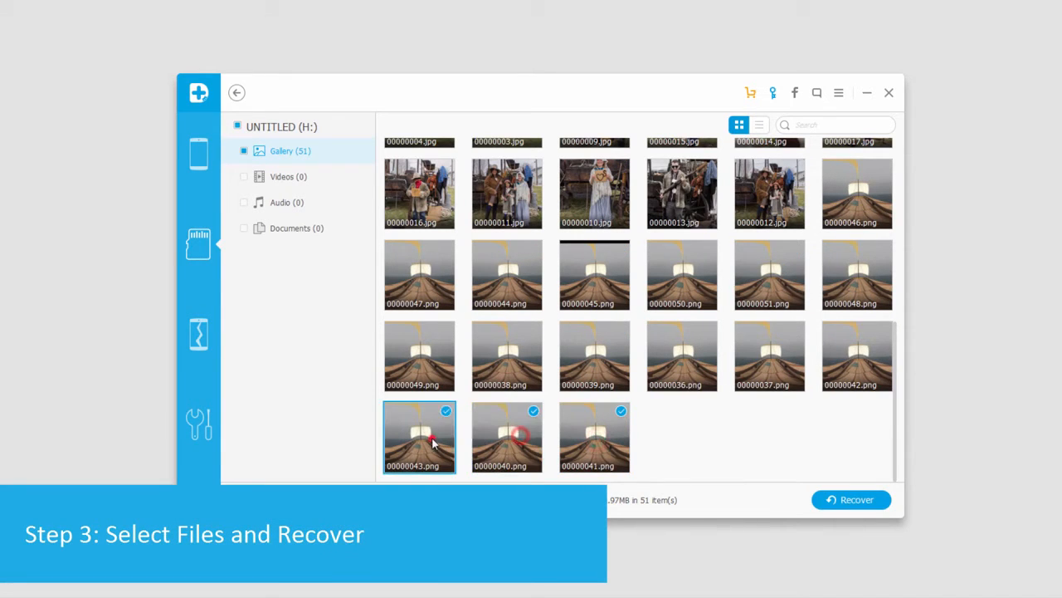
{"action": "left_click", "coordinate": [851, 498]}
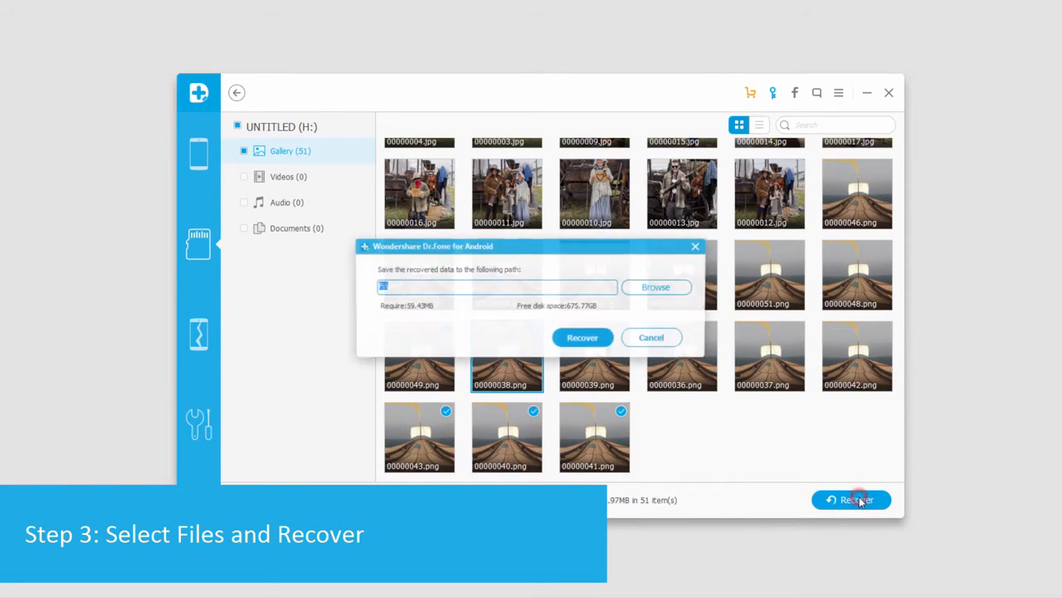
Choose a destination folder on the PC and begin recovering the 5 photos.
{"action": "left_click", "coordinate": [656, 286]}
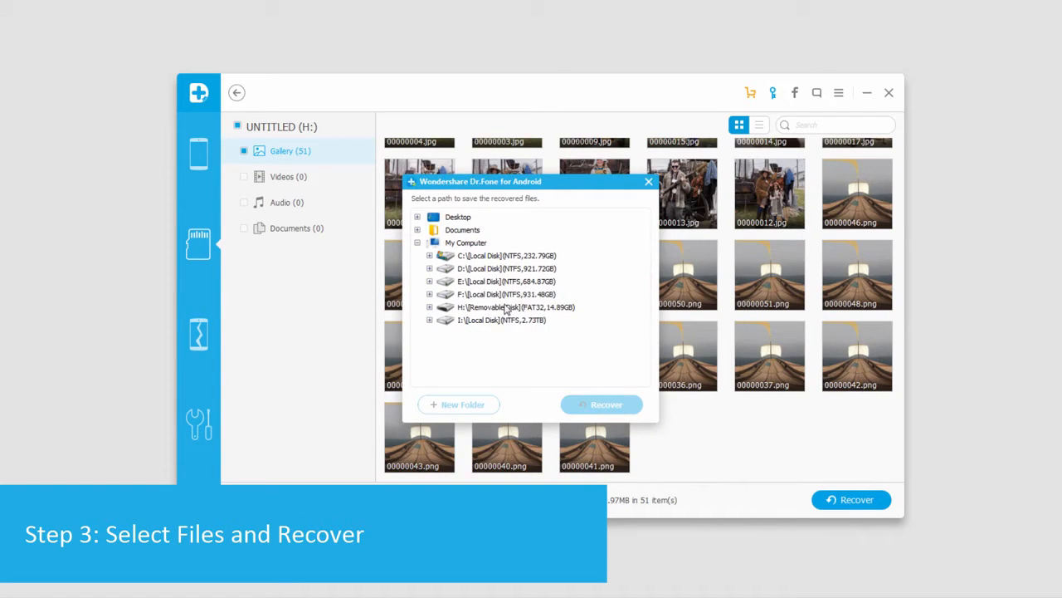
{"action": "left_click", "coordinate": [601, 404]}
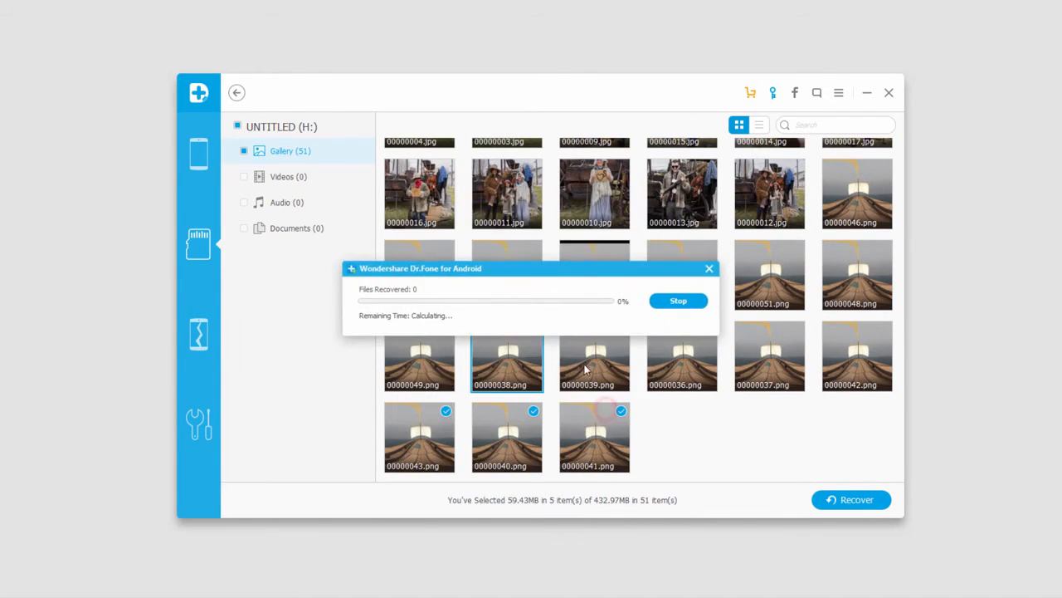